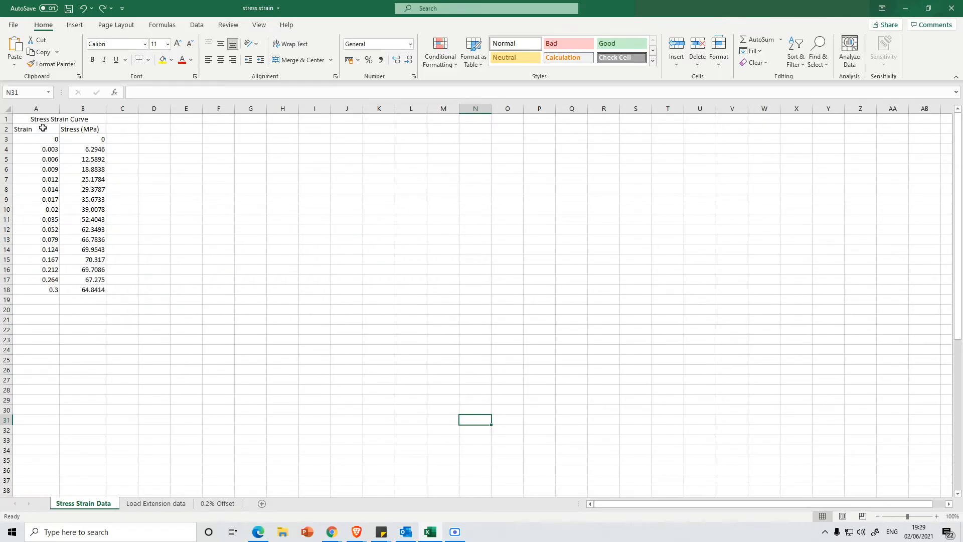
{"action": "mouse_move", "coordinate": [83, 130]}
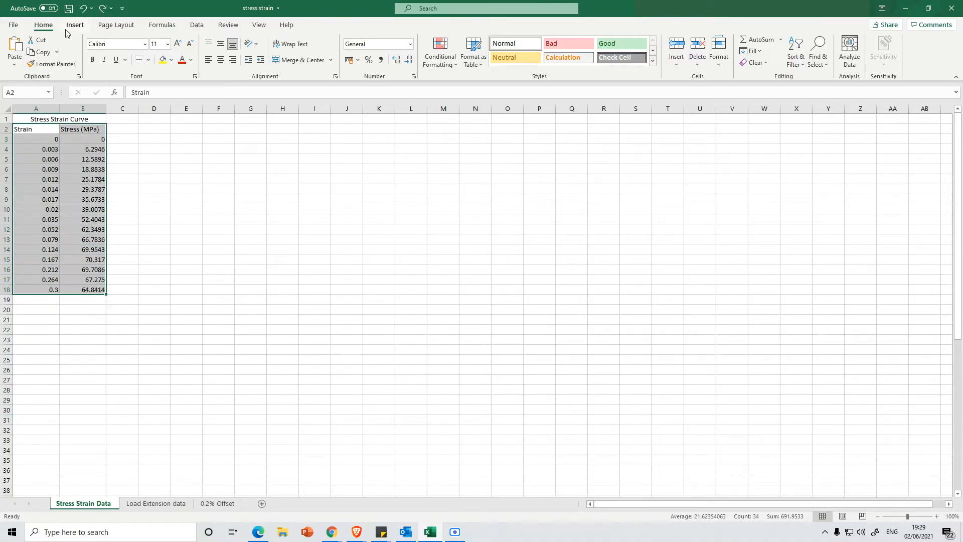
Bring up the Insert ribbon with the Strain and Stress (MPa) table selected
{"action": "left_click", "coordinate": [74, 24]}
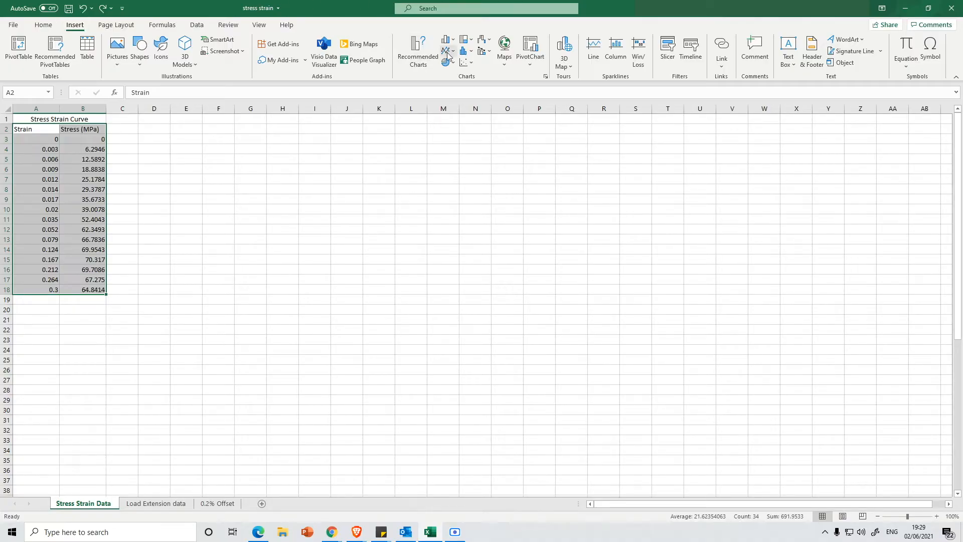
Insert a Scatter with Smooth Lines and Markers chart of stress against strain
{"action": "left_click", "coordinate": [448, 63]}
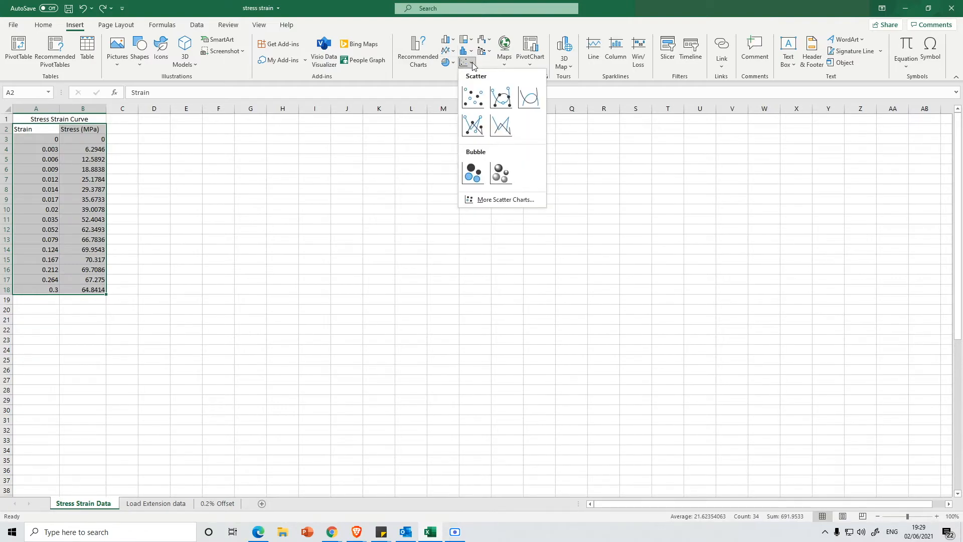
{"action": "left_click", "coordinate": [501, 97]}
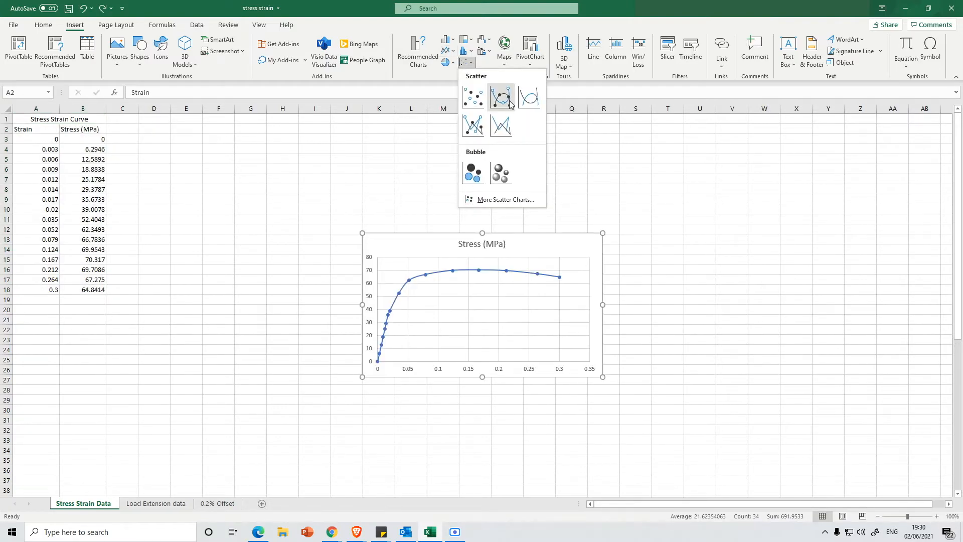
{"action": "mouse_move", "coordinate": [501, 98]}
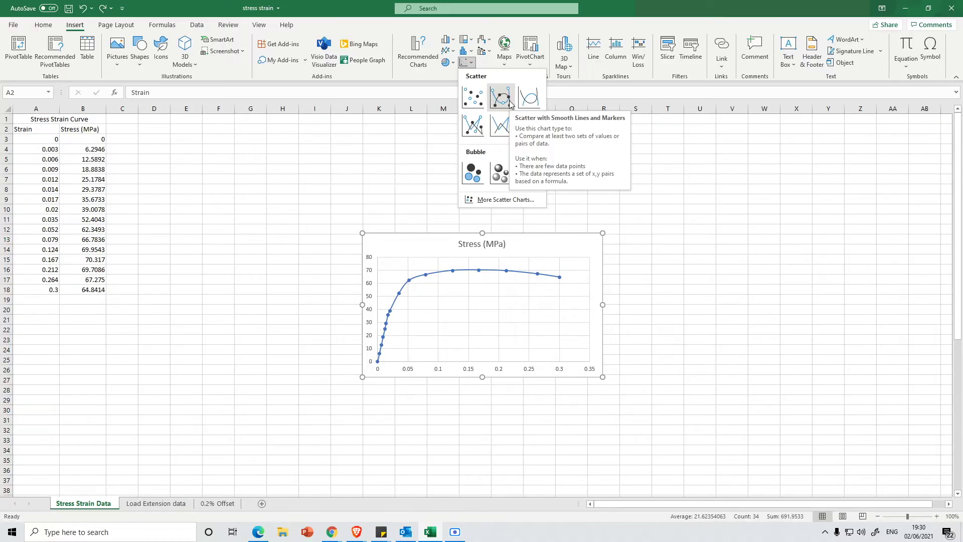
{"action": "mouse_move", "coordinate": [528, 97]}
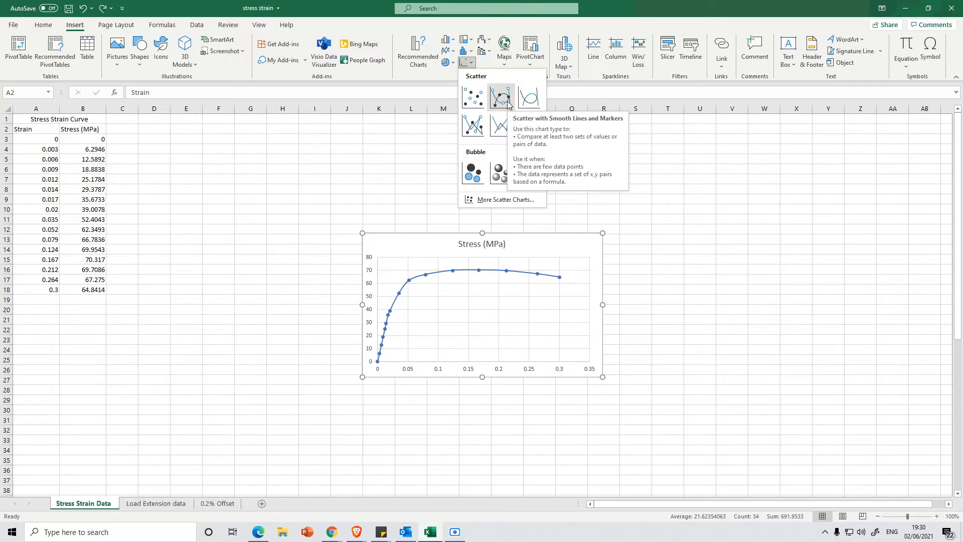
{"action": "left_click", "coordinate": [473, 97]}
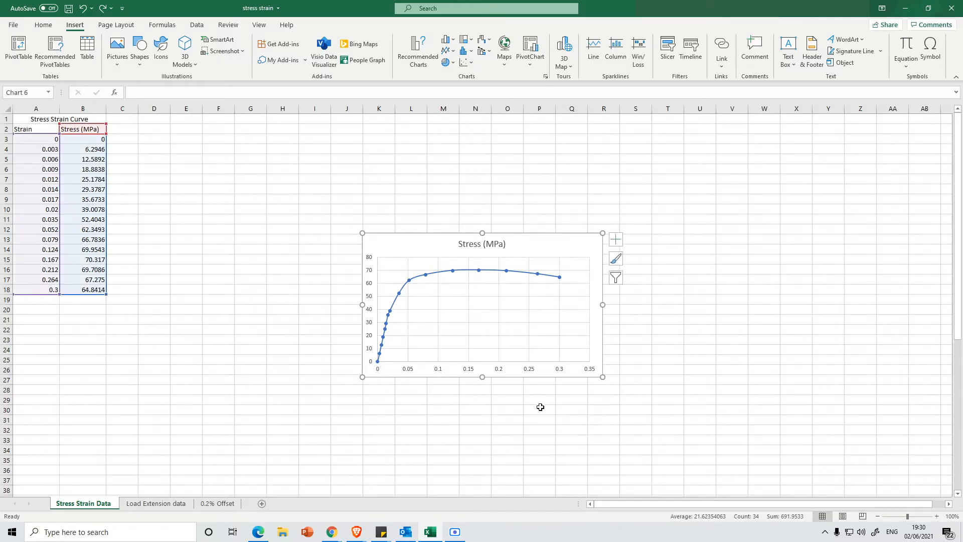
Enlarge the Stress (MPa) scatter chart to fill much of the sheet
{"action": "left_click", "coordinate": [482, 305]}
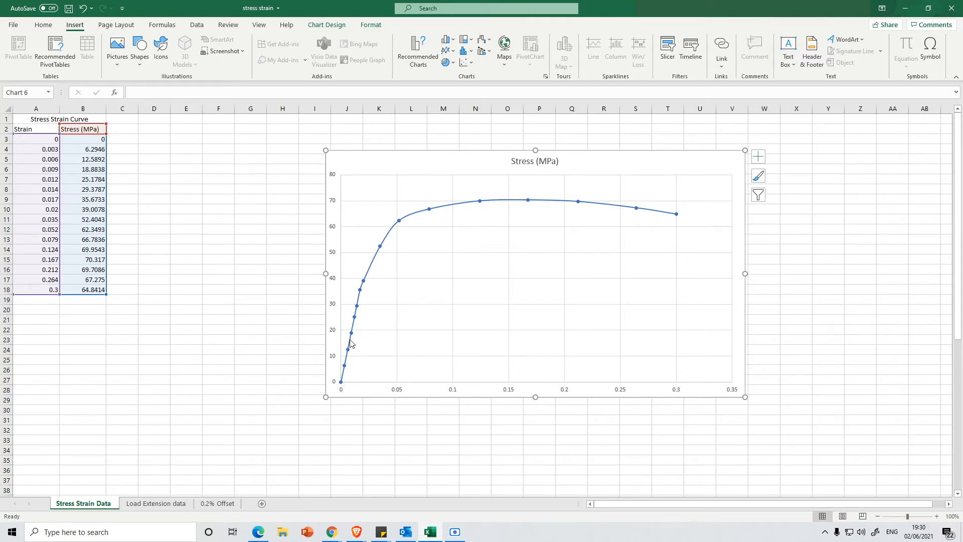
{"action": "mouse_move", "coordinate": [361, 293]}
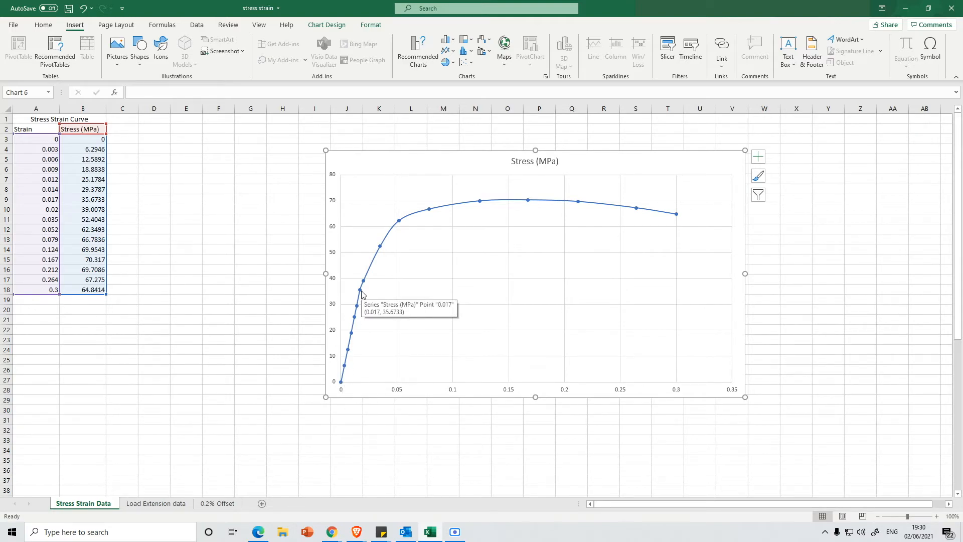
{"action": "mouse_move", "coordinate": [358, 293]}
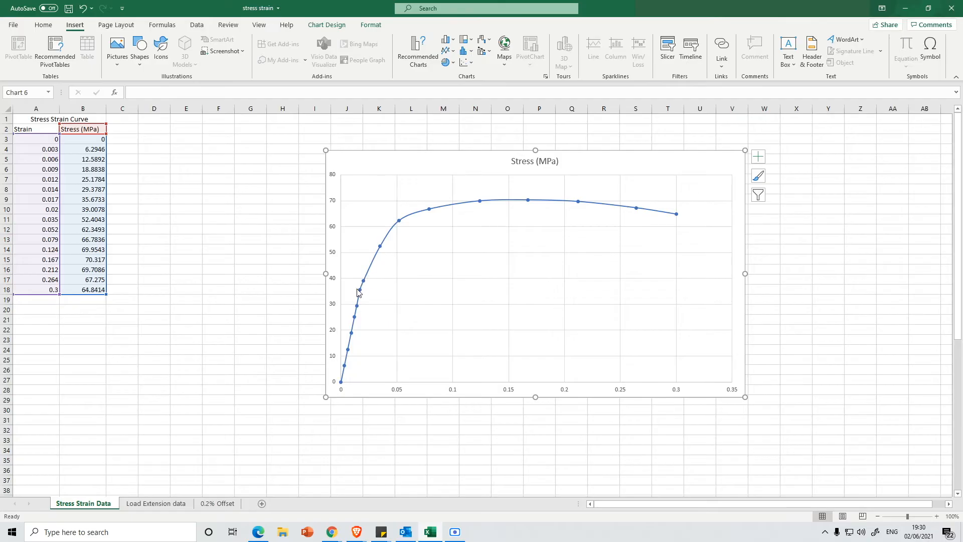
{"action": "mouse_move", "coordinate": [424, 215]}
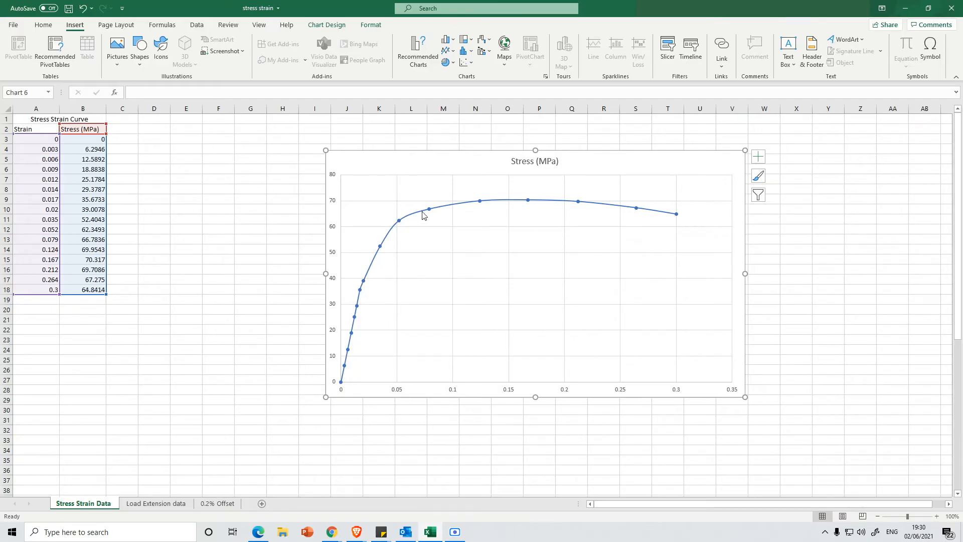
{"action": "mouse_move", "coordinate": [359, 324]}
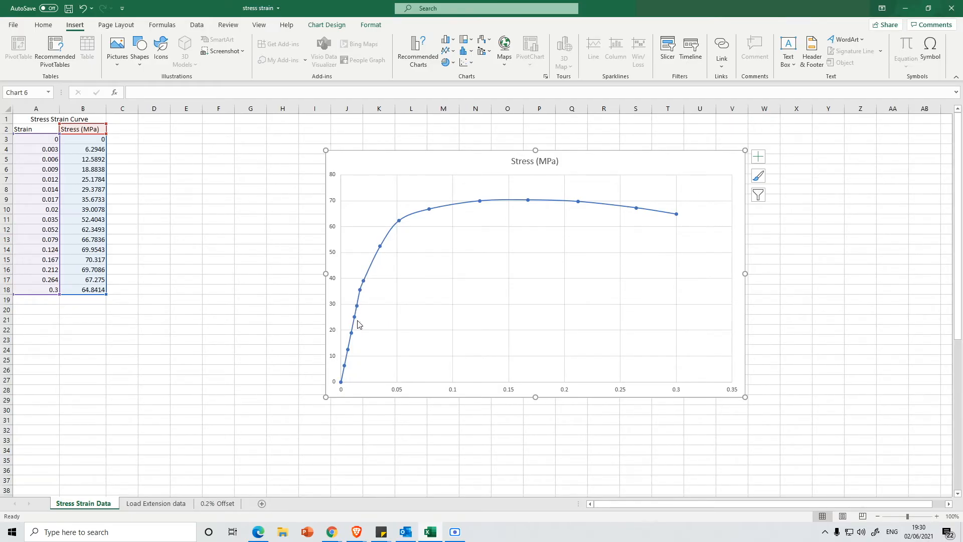
{"action": "mouse_move", "coordinate": [359, 291]}
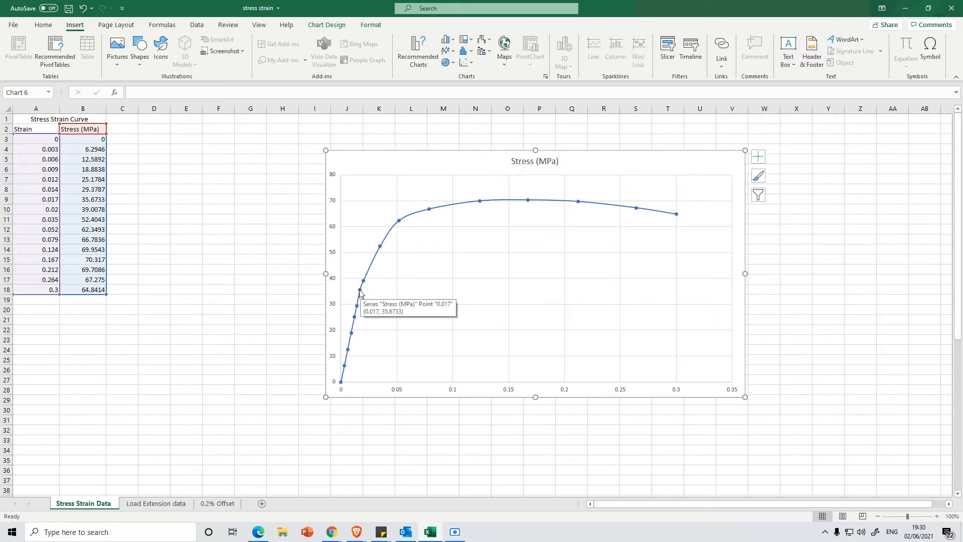
{"action": "mouse_move", "coordinate": [143, 251]}
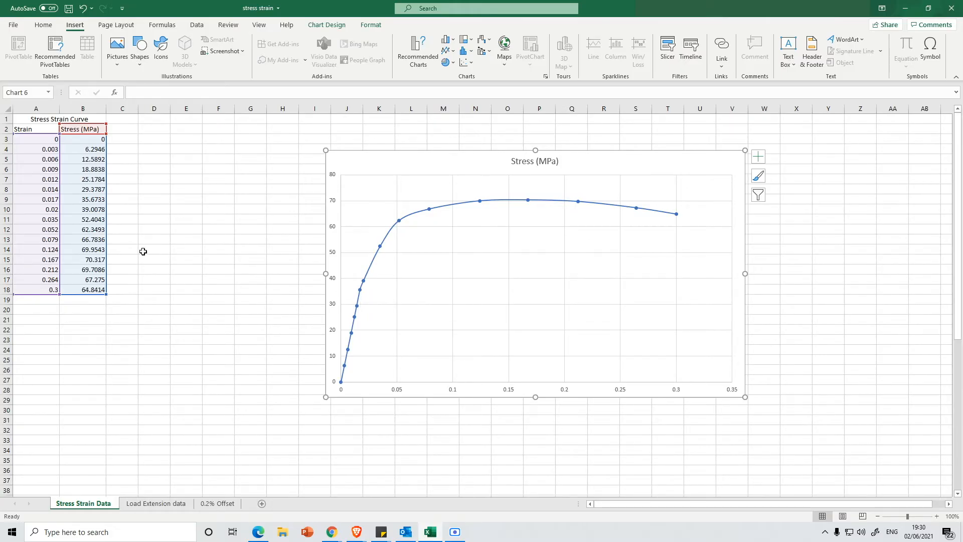
Select the linear-region rows A3:B9 (strain 0 to 0.017) and list the scatter chart types
{"action": "left_click", "coordinate": [153, 239]}
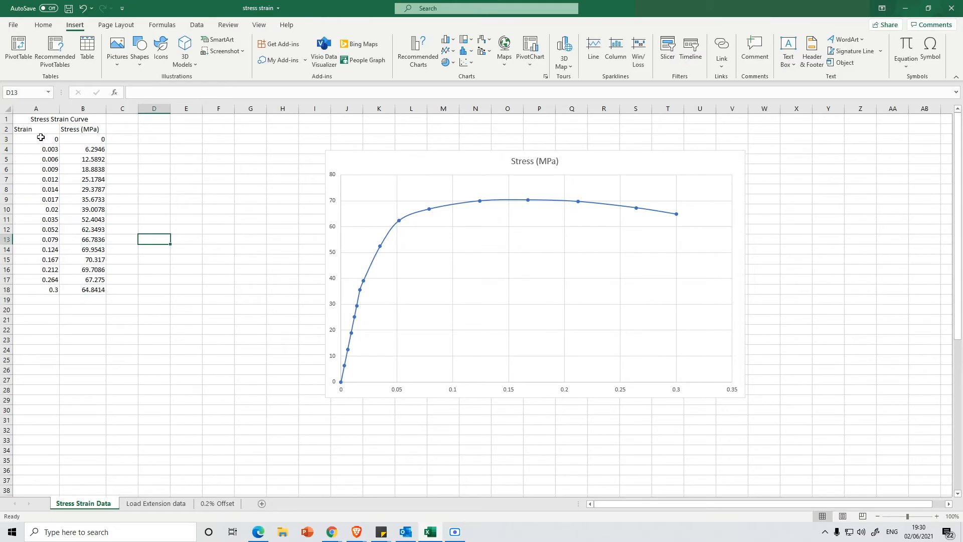
{"action": "left_click_drag", "start_coordinate": [40, 138], "coordinate": [83, 189]}
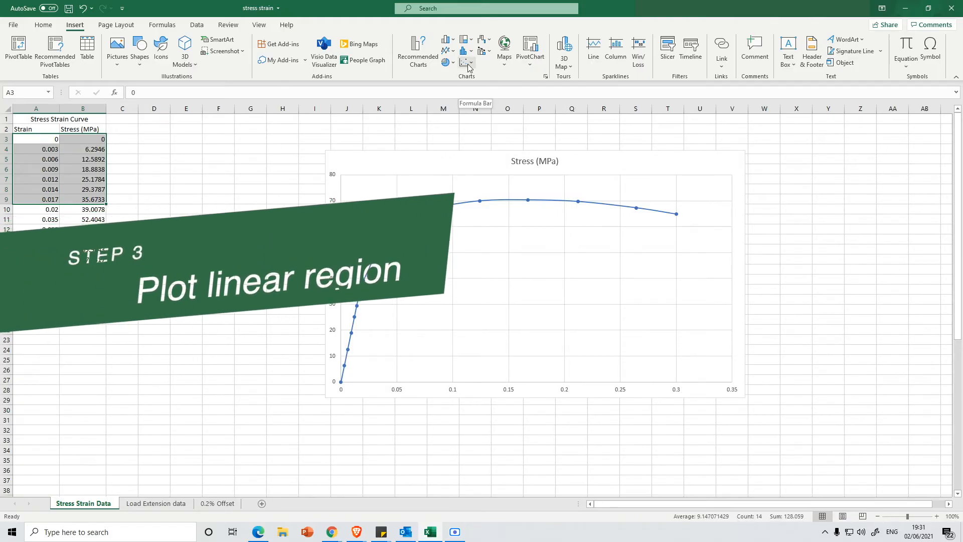
{"action": "left_click", "coordinate": [467, 64]}
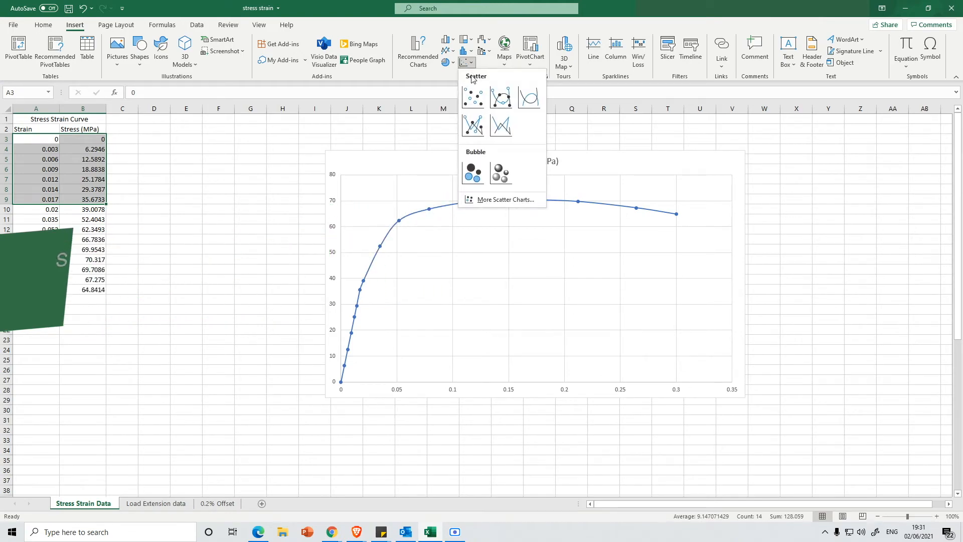
Insert a markers-only scatter of the linear region and add a linear trendline to its points
{"action": "left_click", "coordinate": [473, 98]}
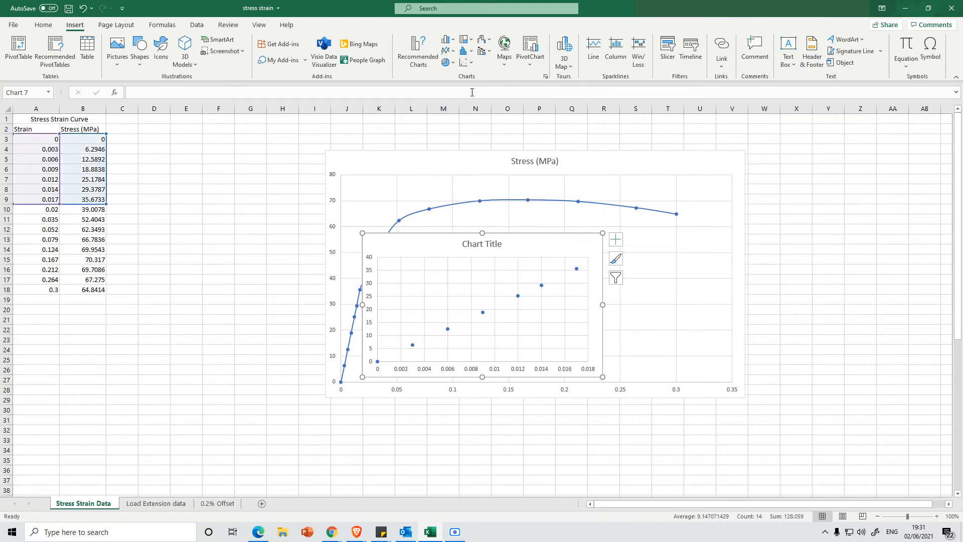
{"action": "mouse_move", "coordinate": [518, 299]}
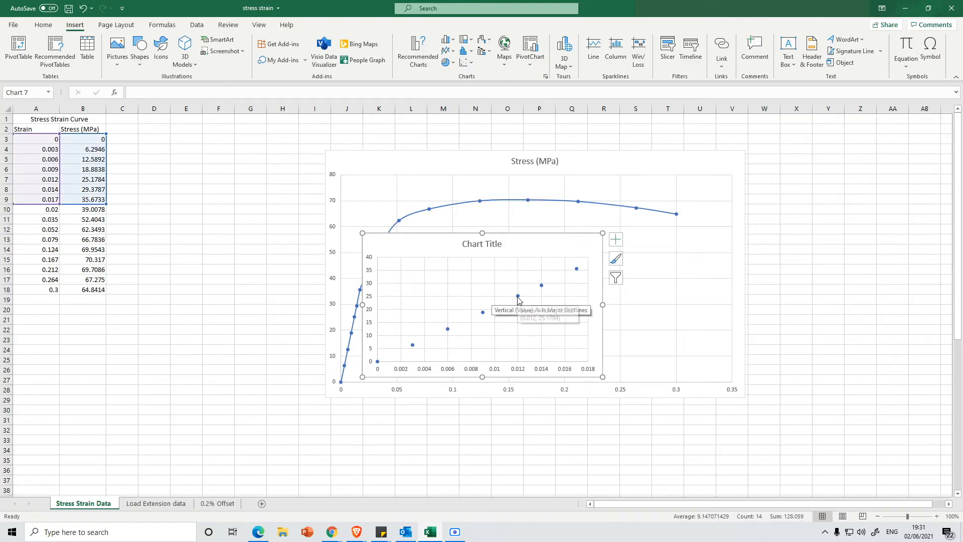
{"action": "left_click", "coordinate": [515, 301]}
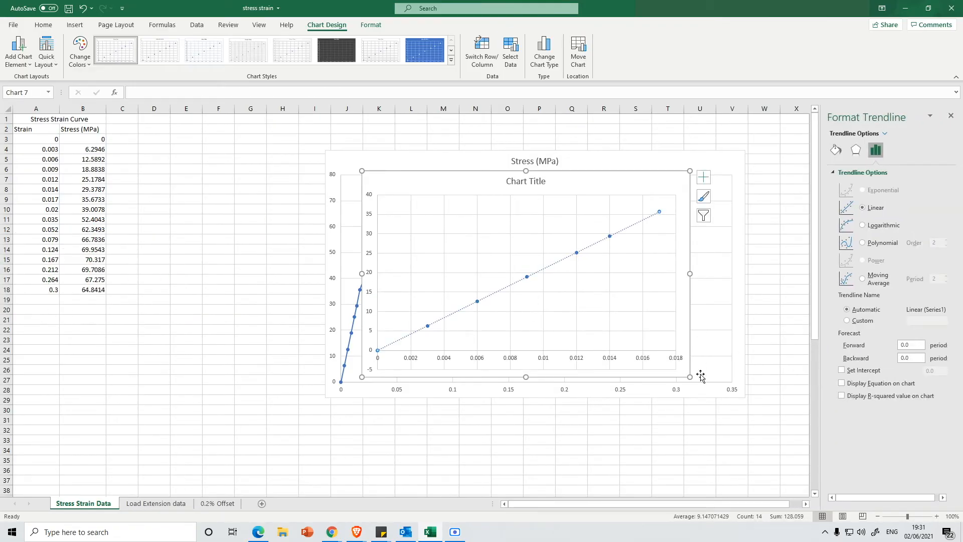
{"action": "mouse_move", "coordinate": [601, 254]}
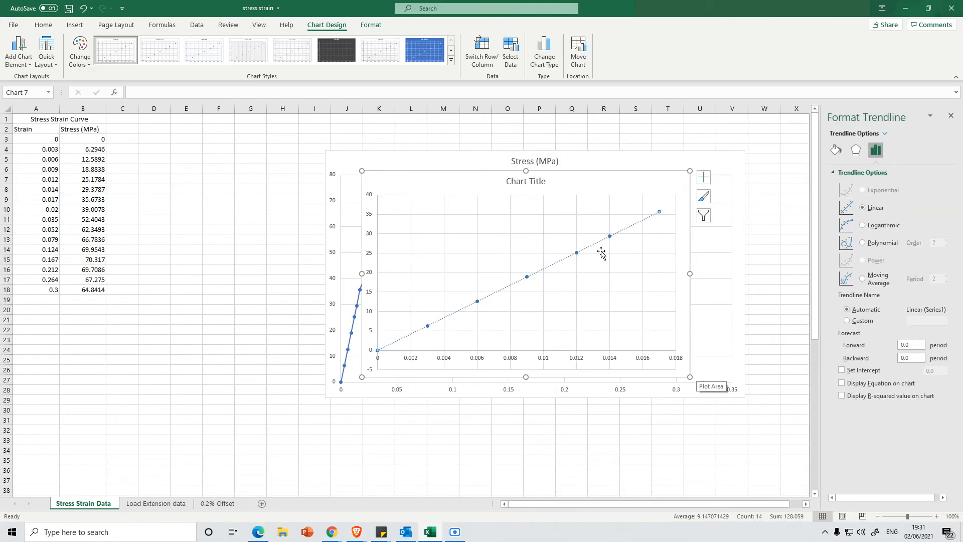
{"action": "mouse_move", "coordinate": [593, 256]}
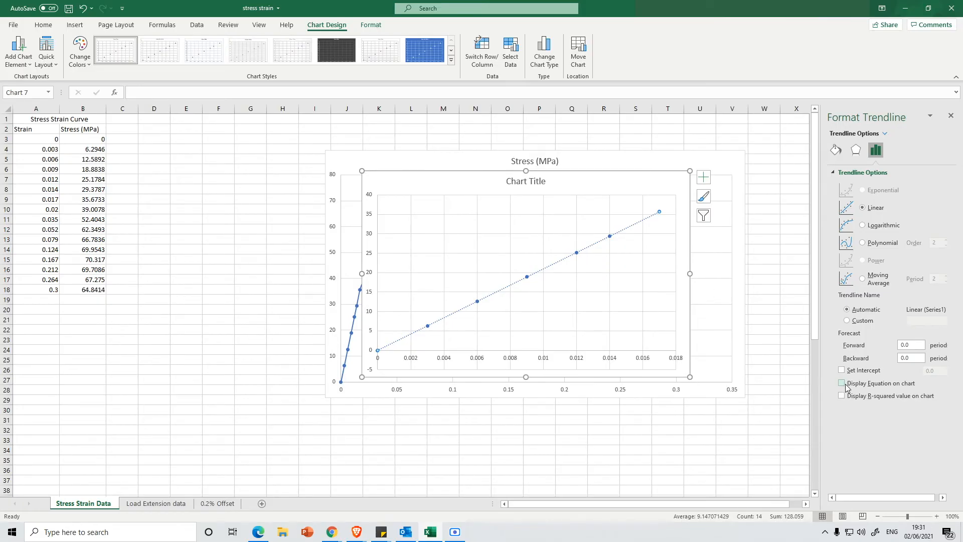
Display the trendline equation y = 2098.4x - 0.001 on the linear-region chart
{"action": "left_click", "coordinate": [842, 382]}
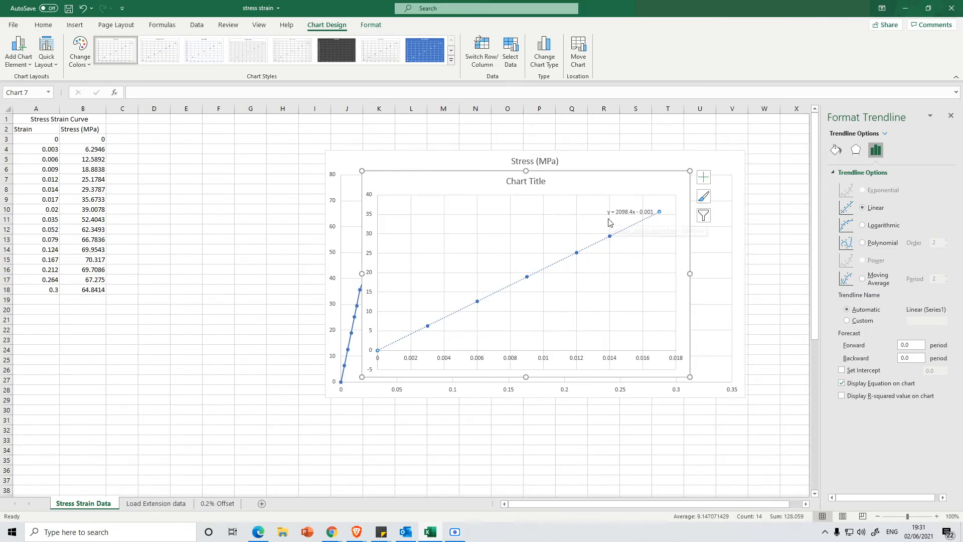
{"action": "mouse_move", "coordinate": [634, 221]}
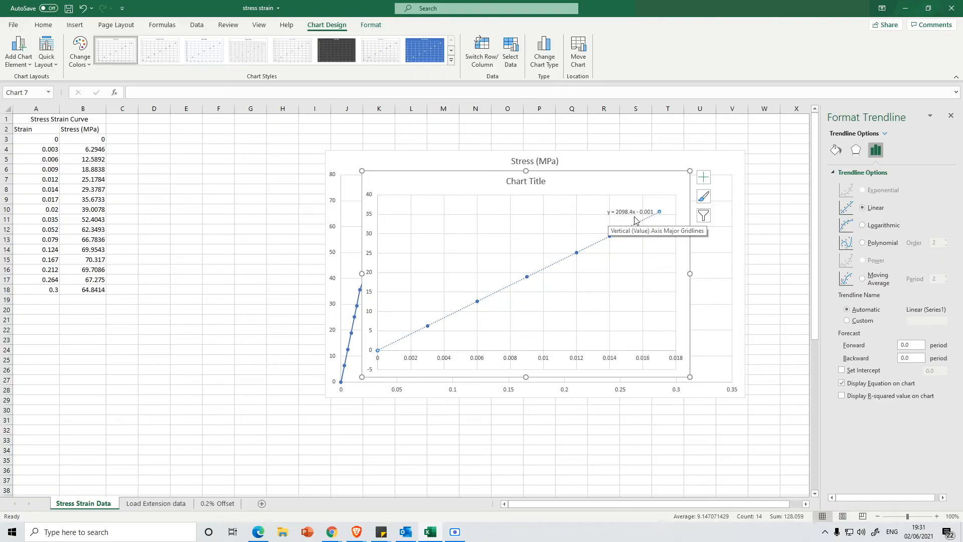
{"action": "mouse_move", "coordinate": [633, 217]}
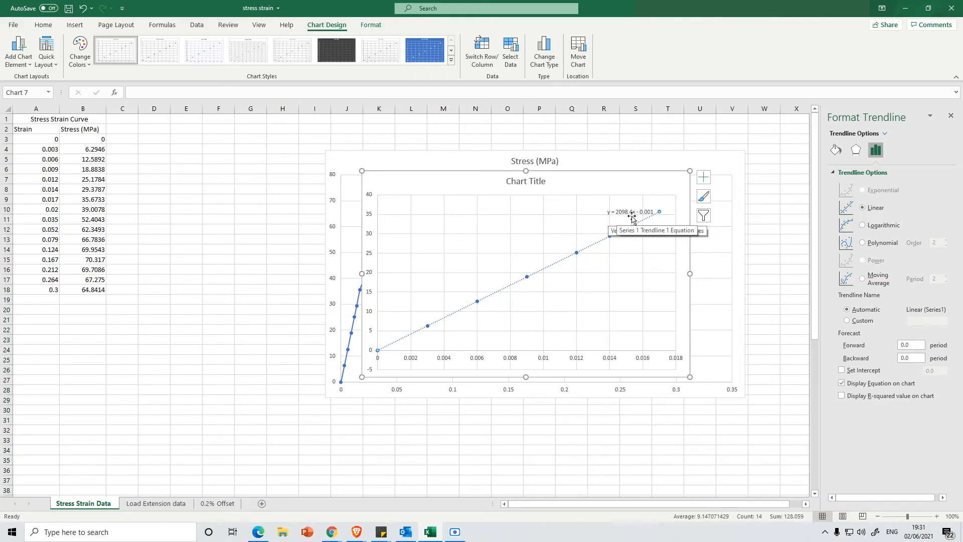
{"action": "mouse_move", "coordinate": [634, 214]}
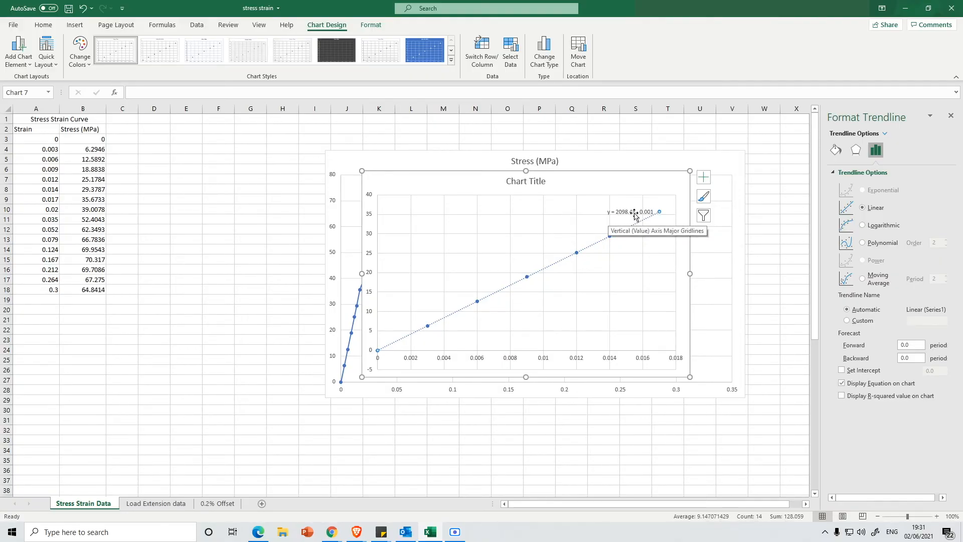
{"action": "mouse_move", "coordinate": [648, 220]}
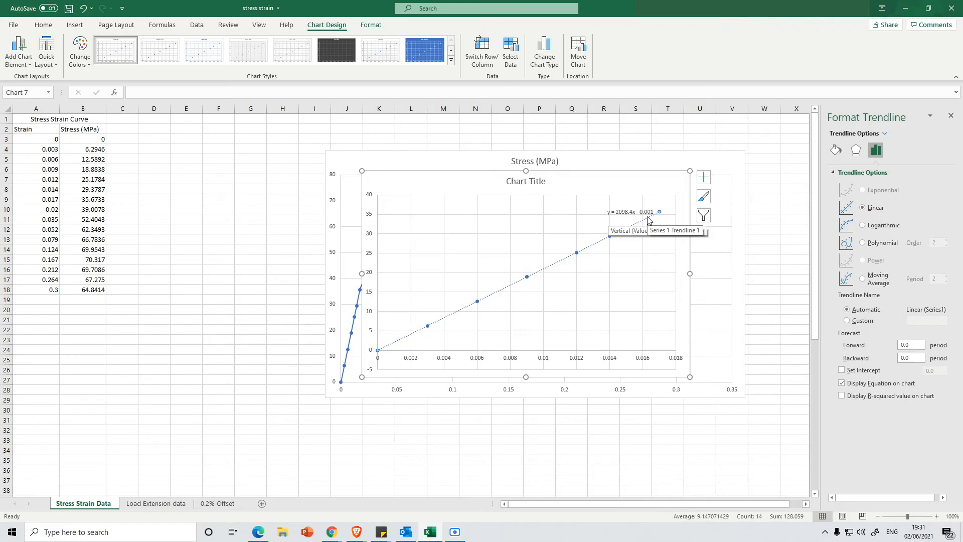
{"action": "mouse_move", "coordinate": [750, 401]}
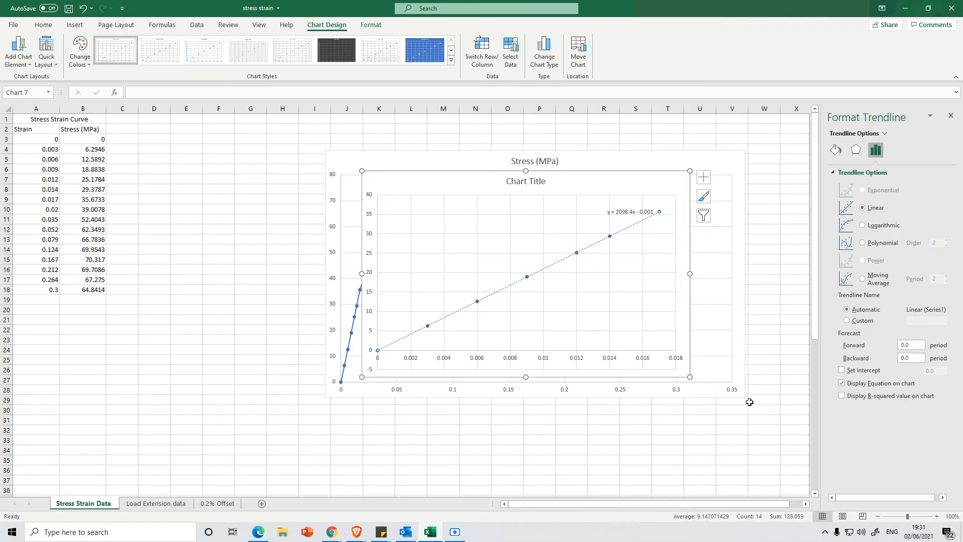
{"action": "mouse_move", "coordinate": [650, 221]}
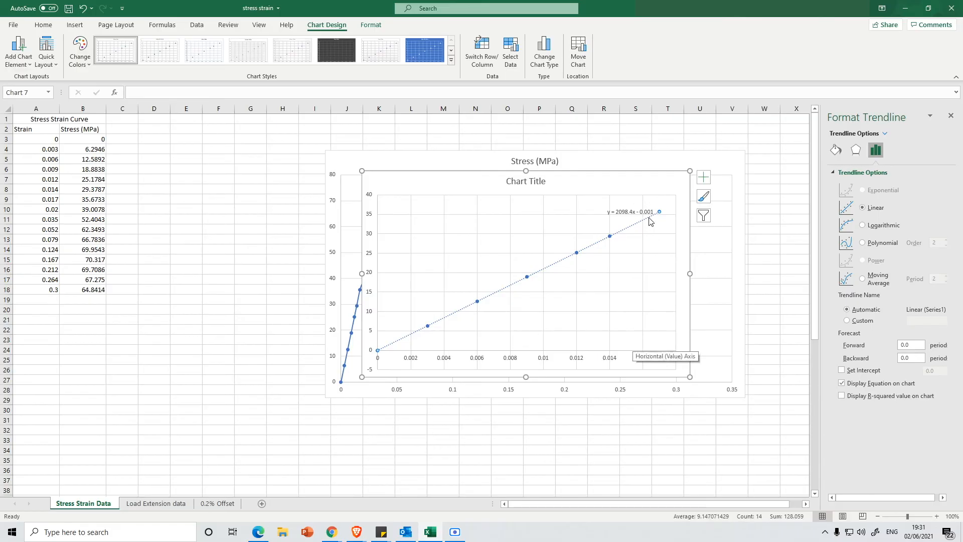
{"action": "mouse_move", "coordinate": [655, 247]}
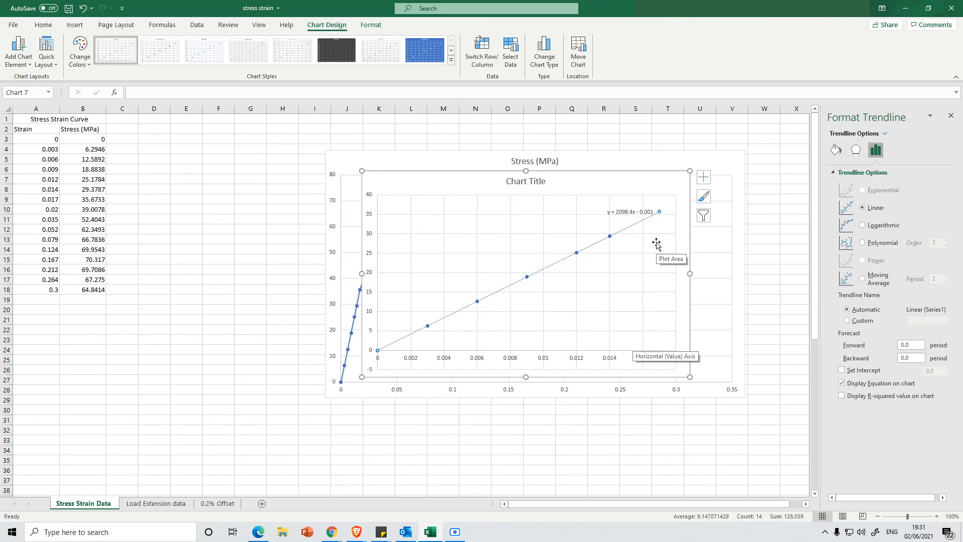
{"action": "mouse_move", "coordinate": [834, 392]}
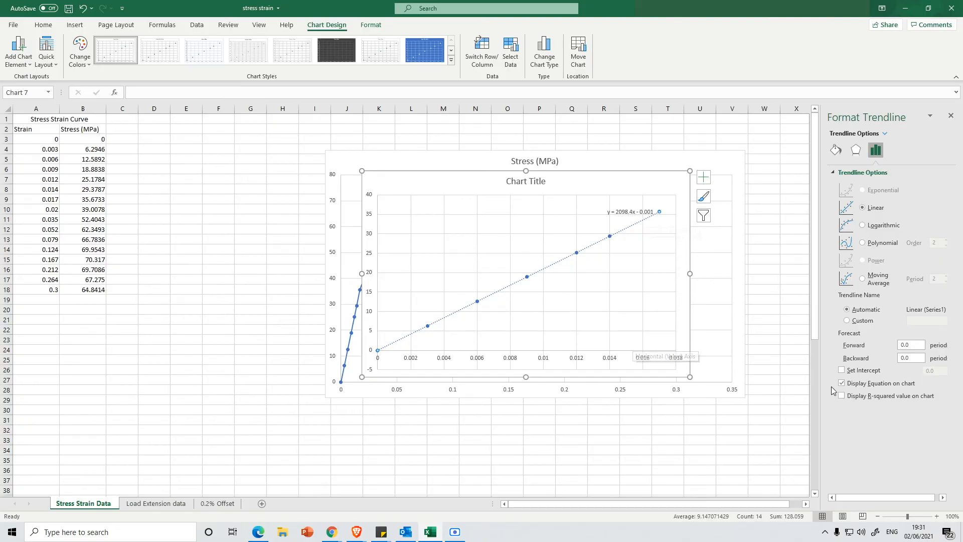
Display the R² value, R² = 1, beneath the trendline equation
{"action": "left_click", "coordinate": [842, 395]}
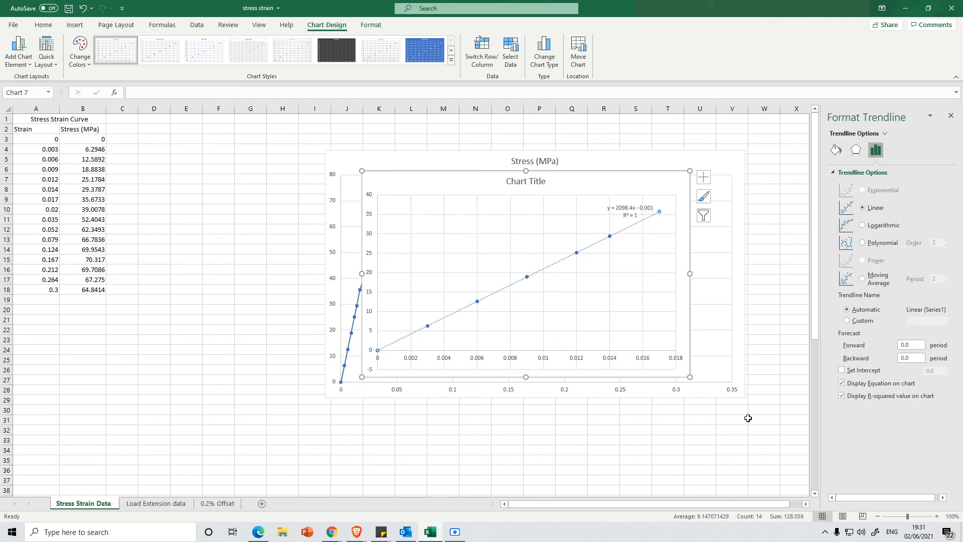
{"action": "mouse_move", "coordinate": [636, 221]}
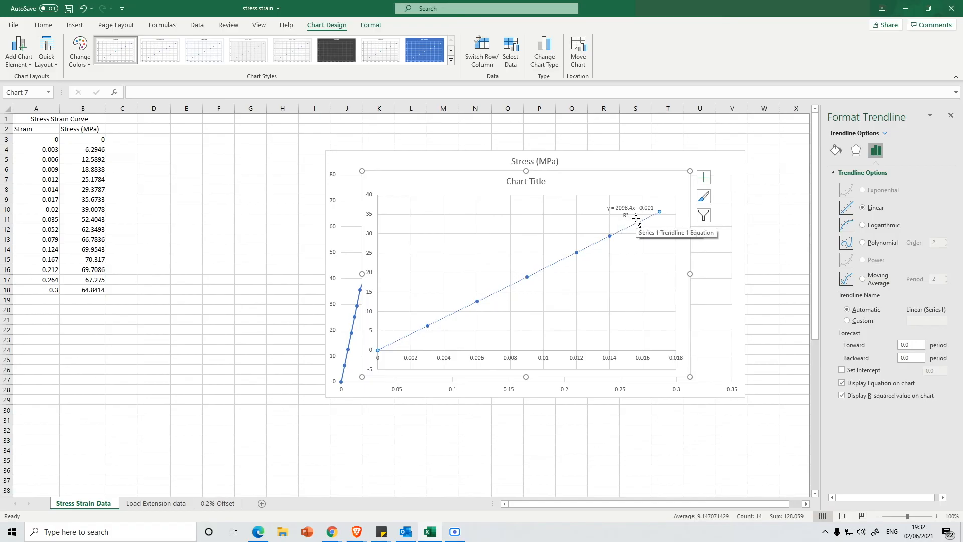
{"action": "mouse_move", "coordinate": [743, 330]}
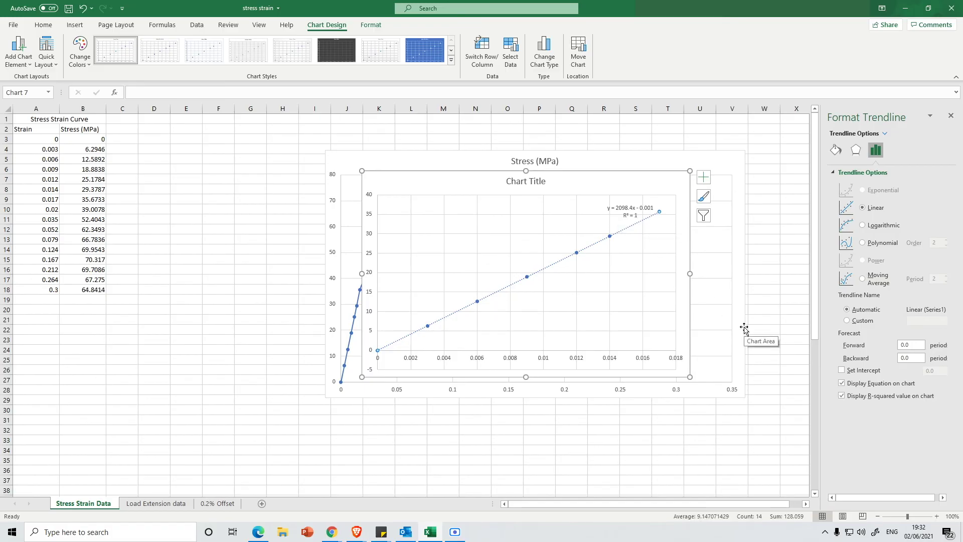
{"action": "mouse_move", "coordinate": [617, 211]}
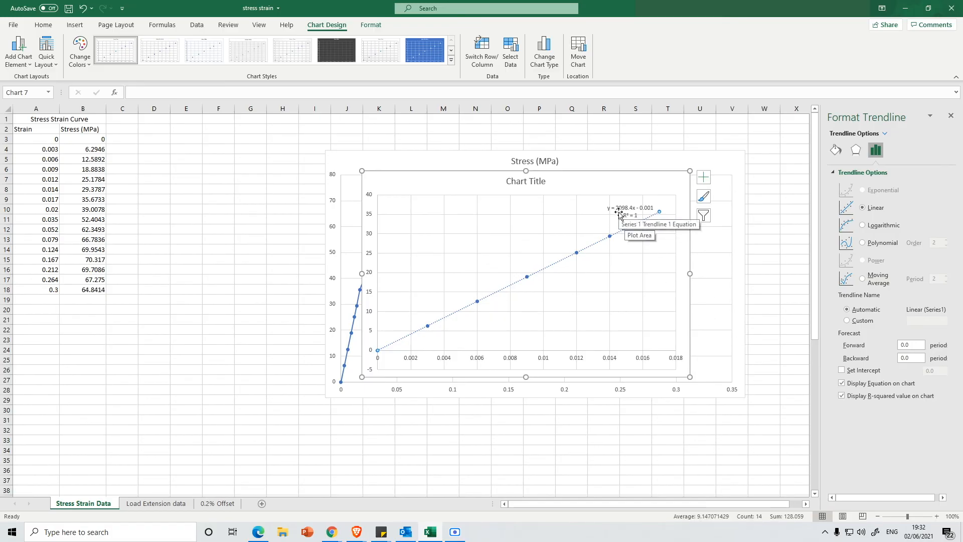
{"action": "mouse_move", "coordinate": [756, 325]}
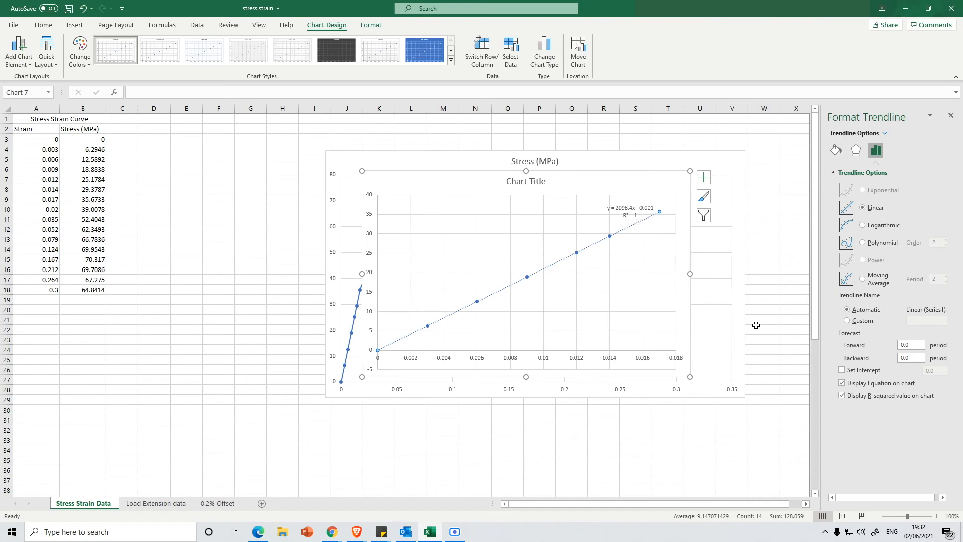